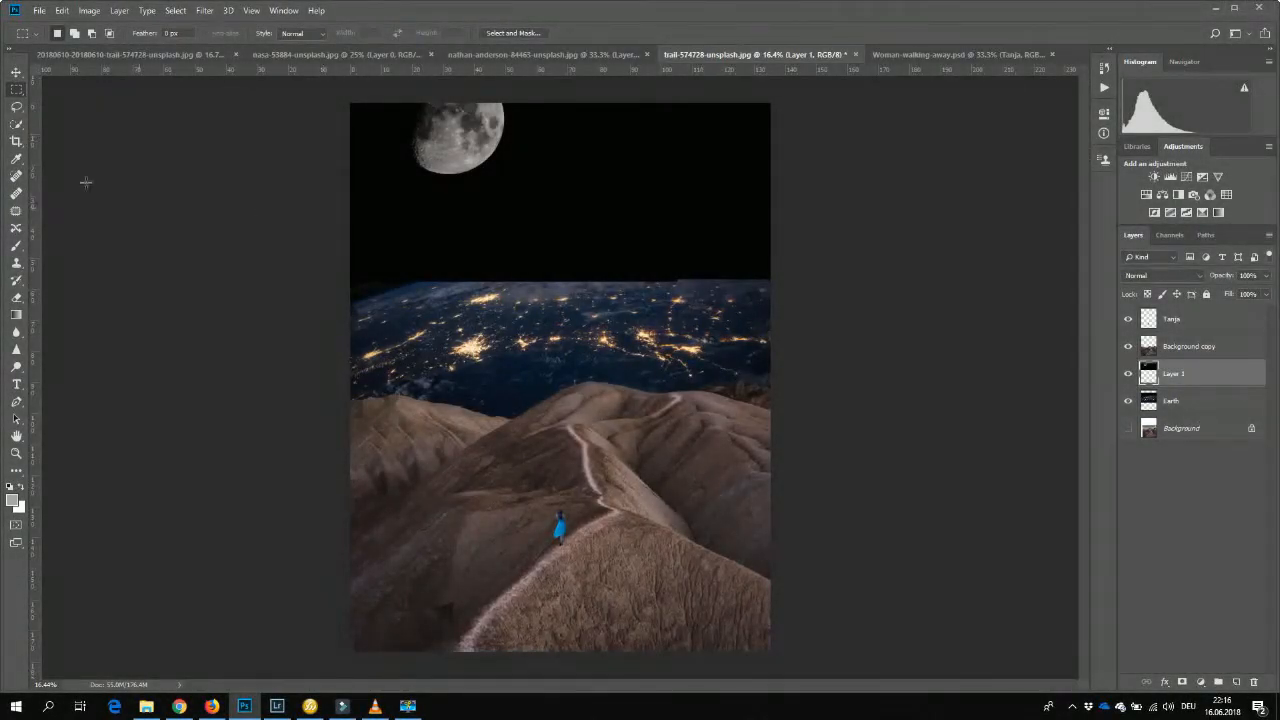
{"action": "mouse_move", "coordinate": [16, 144]}
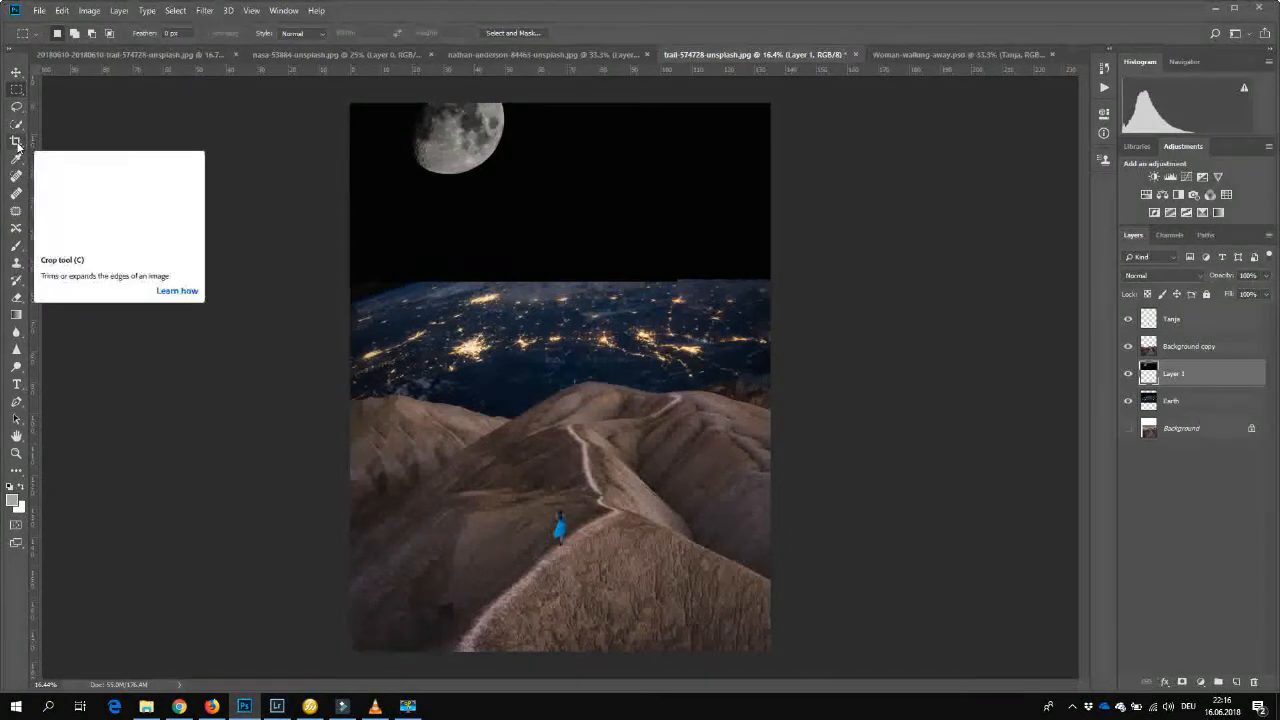
Enlarge the moon layer and move it lower in the black sky above the hiker.
{"action": "left_click", "coordinate": [16, 140]}
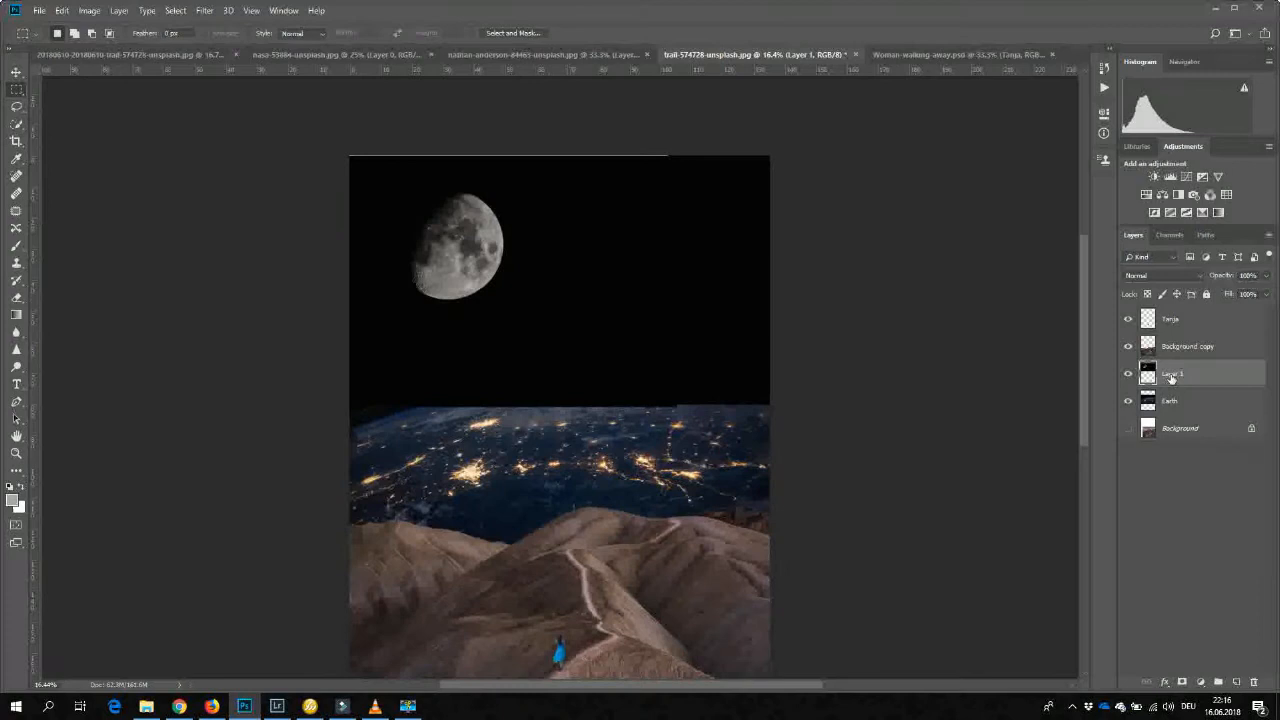
Rename Layer 1 to 'Moon', then select the Earth layer for editing.
{"action": "double_click", "coordinate": [1172, 374]}
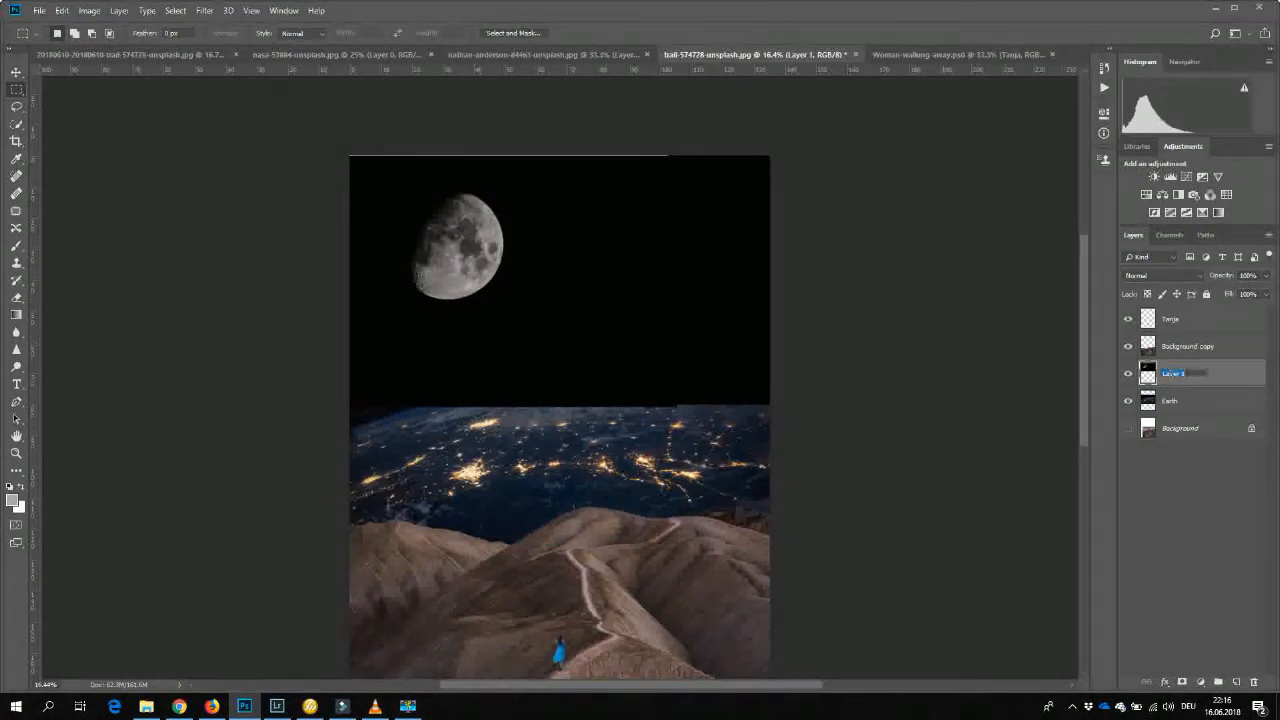
{"action": "type", "text": "Moon"}
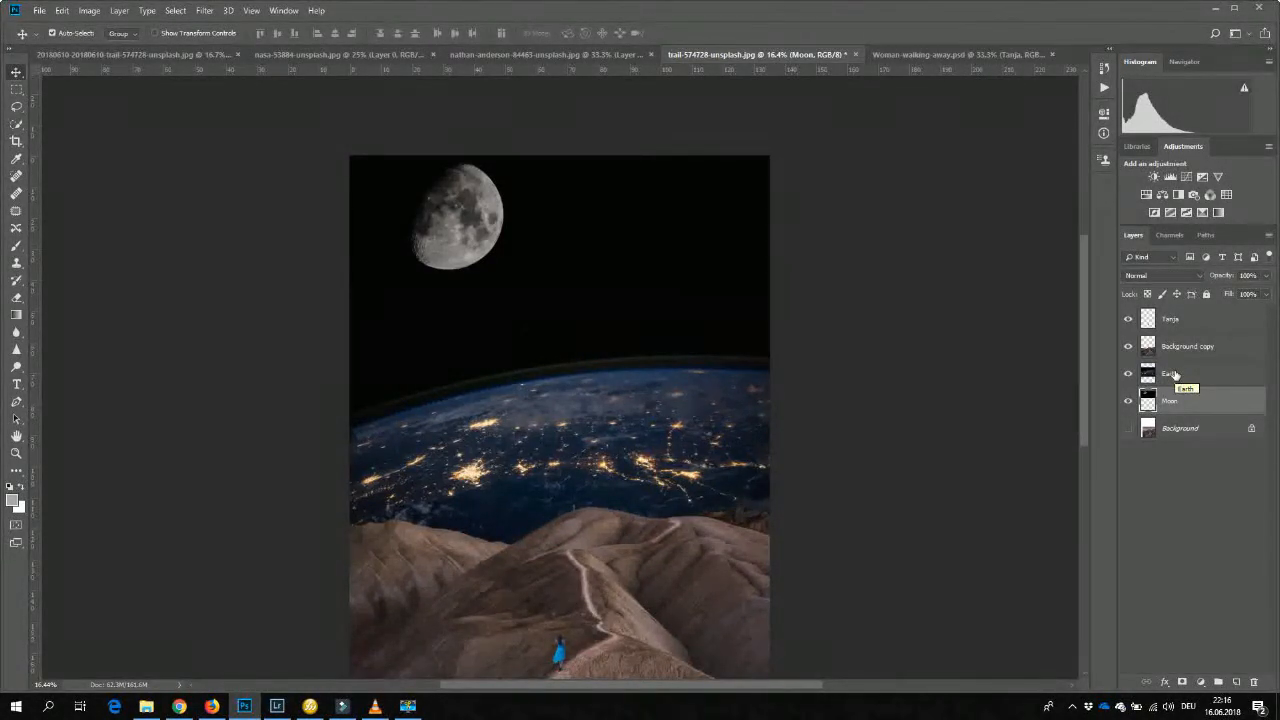
{"action": "left_click", "coordinate": [1170, 374]}
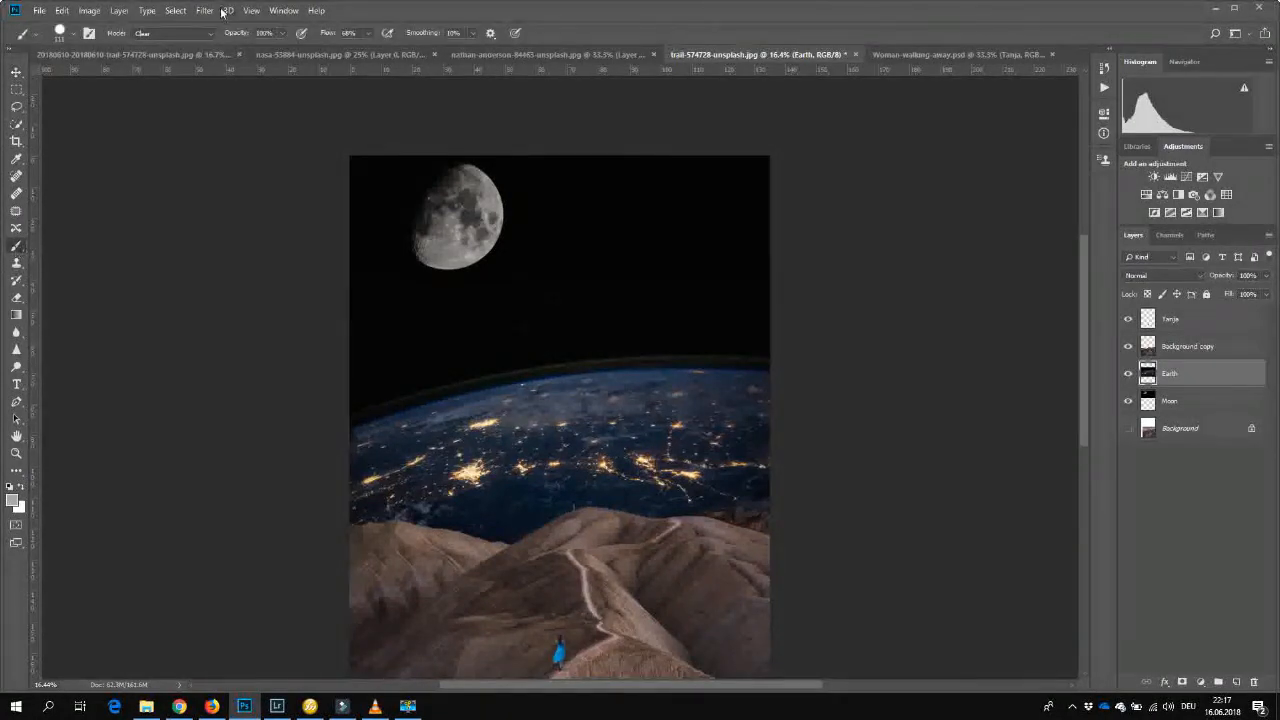
Choose a soft round brush and start picking a near-black foreground colour.
{"action": "left_click", "coordinate": [176, 32]}
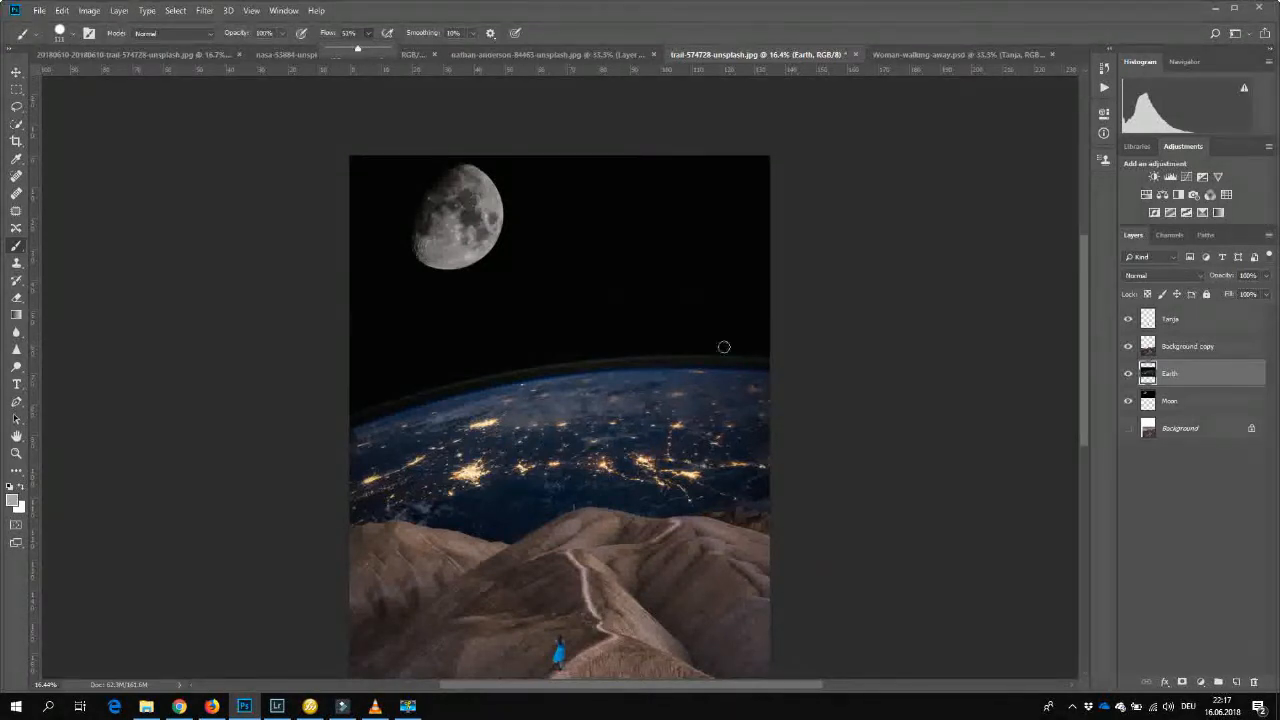
{"action": "mouse_move", "coordinate": [580, 296]}
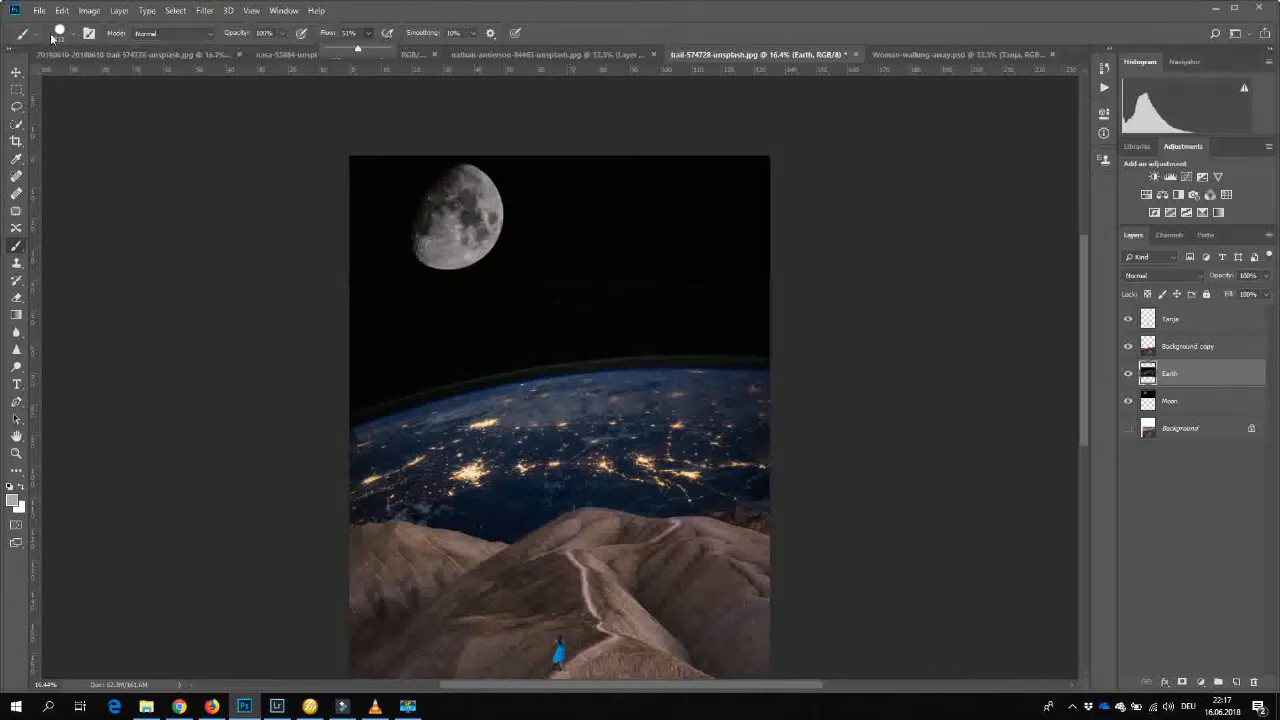
{"action": "left_click", "coordinate": [60, 32]}
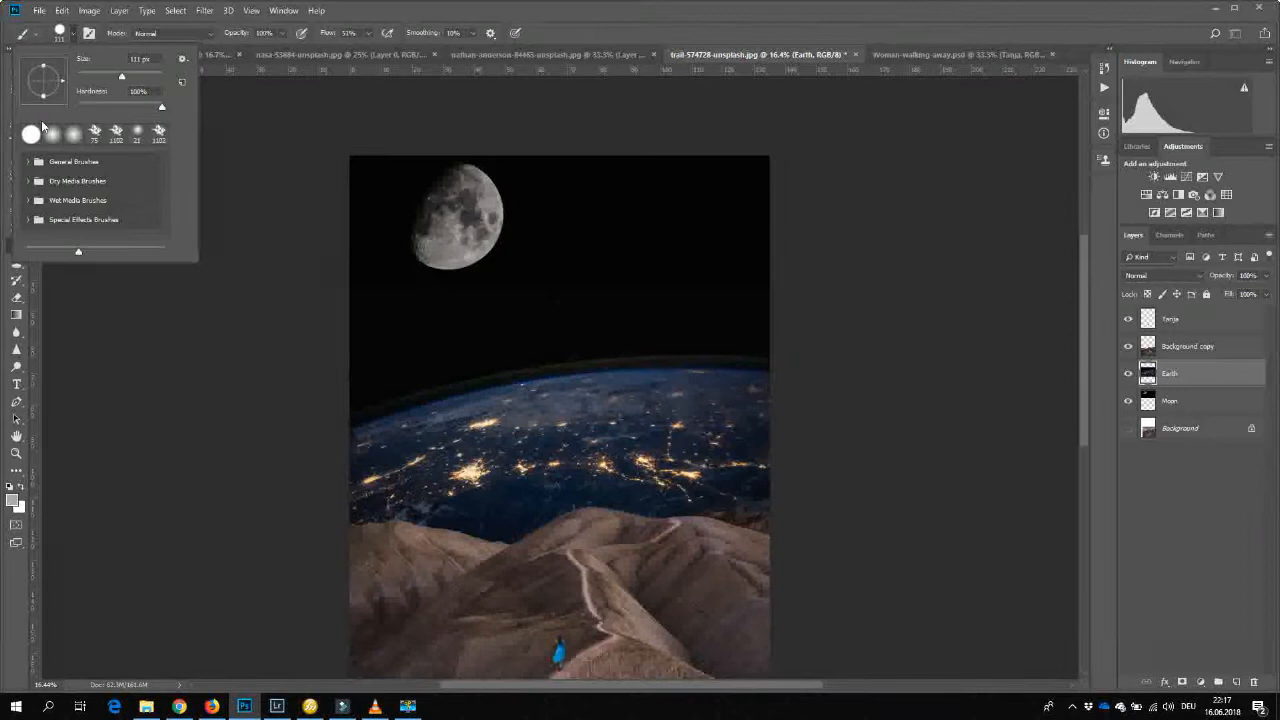
{"action": "left_click", "coordinate": [52, 132]}
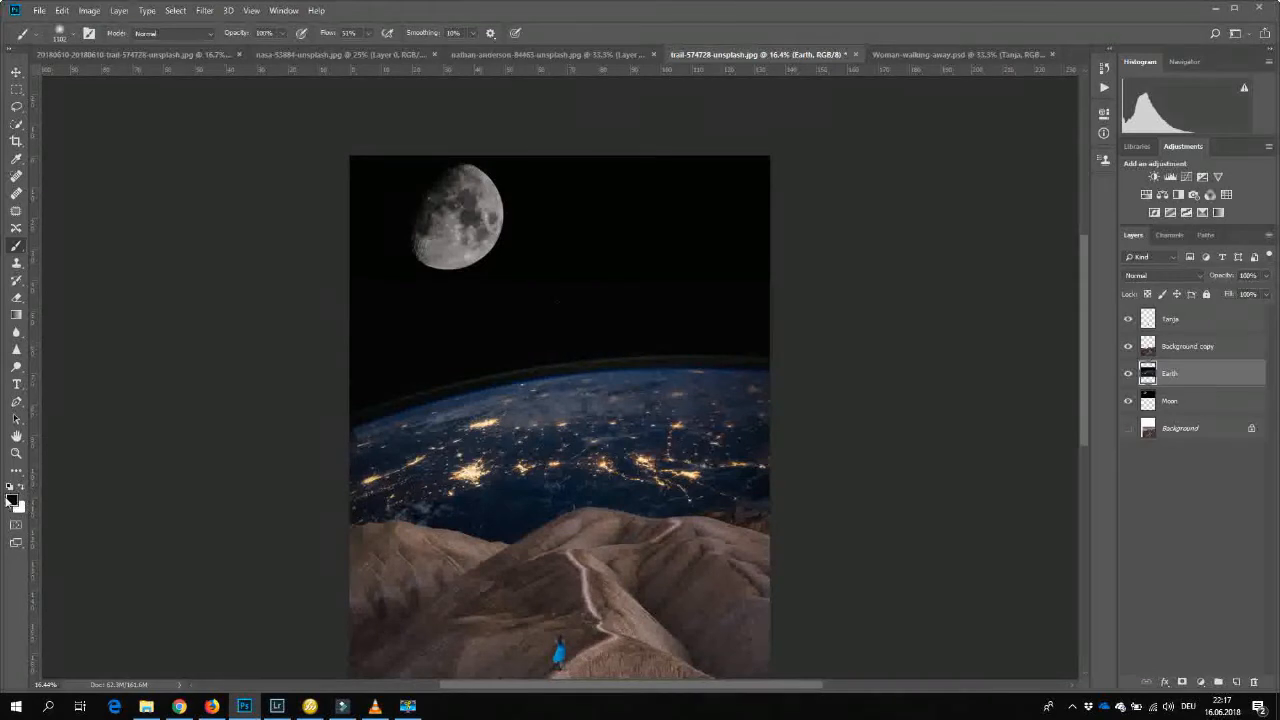
{"action": "left_click", "coordinate": [14, 500]}
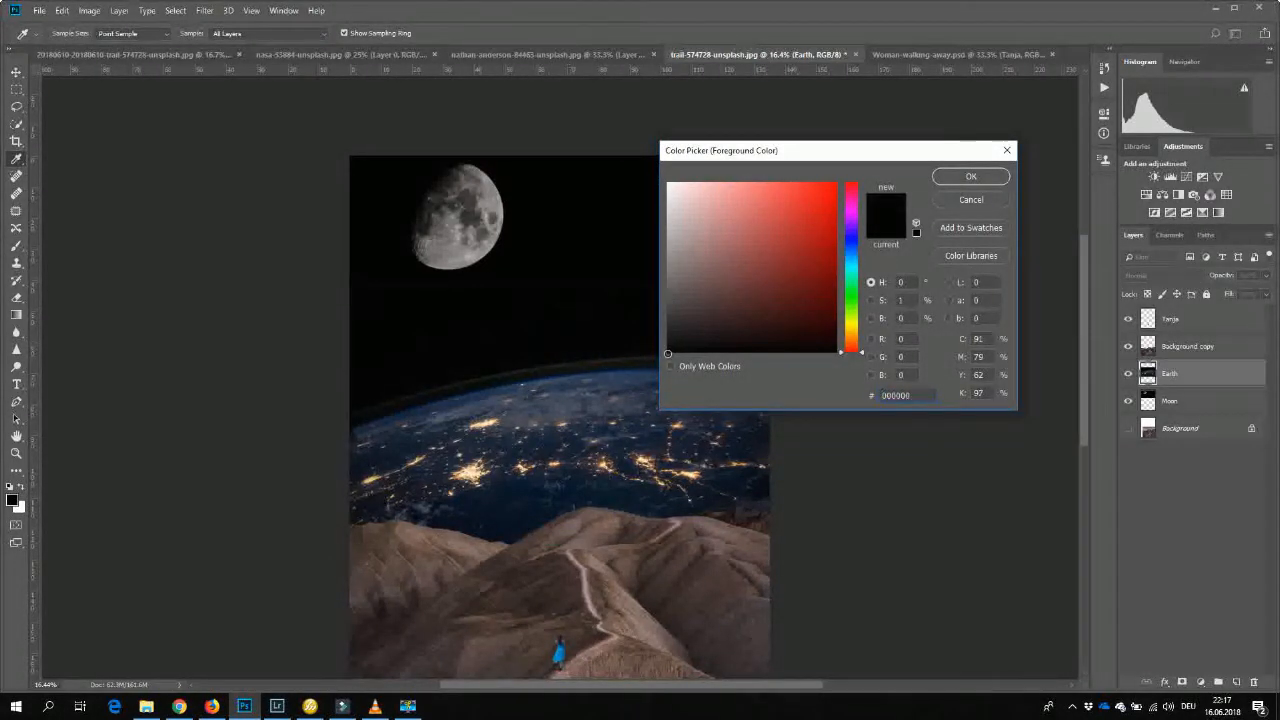
Confirm the near-black colour and set the brush blend mode to Darken for the horizon.
{"action": "left_click", "coordinate": [970, 176]}
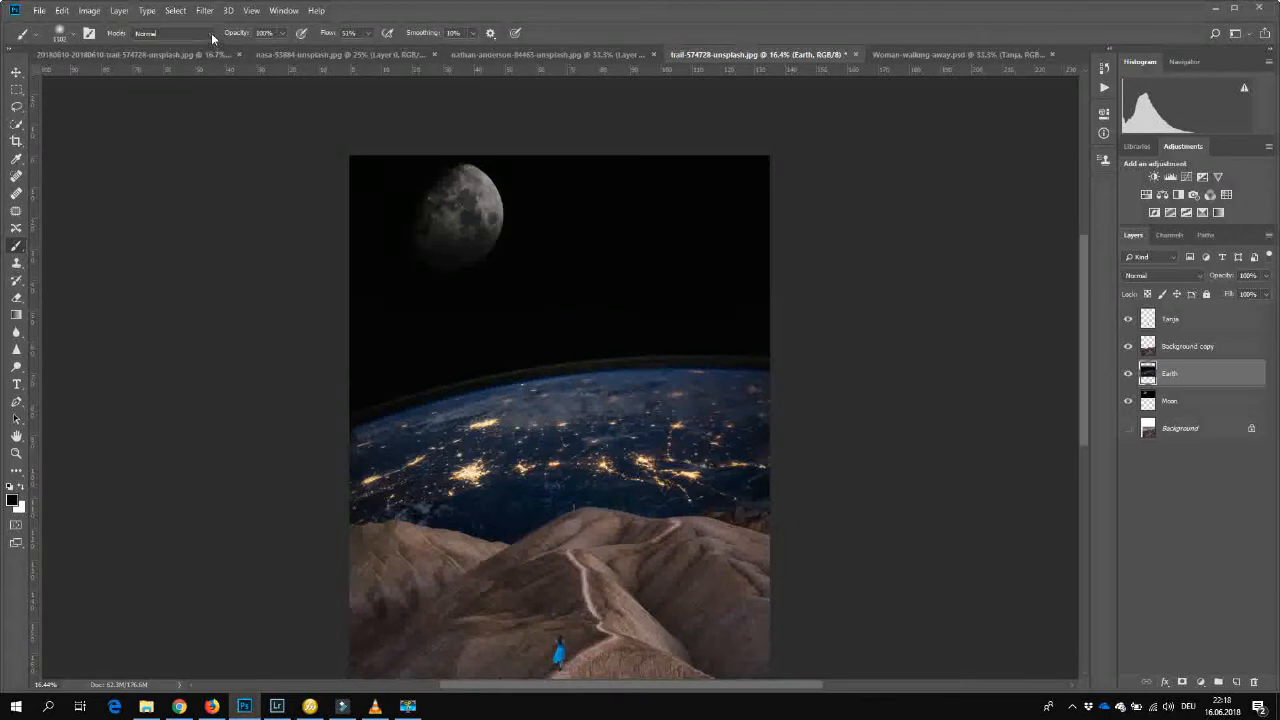
{"action": "left_click", "coordinate": [170, 32]}
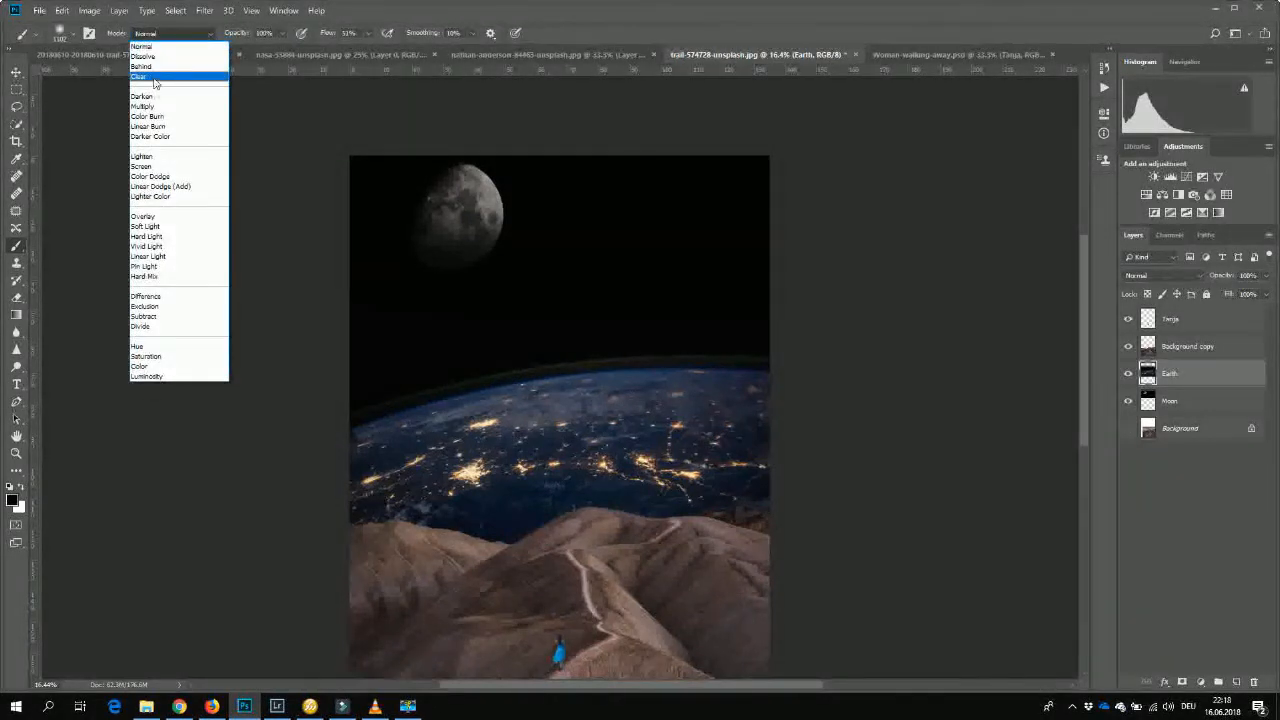
{"action": "left_click", "coordinate": [140, 76]}
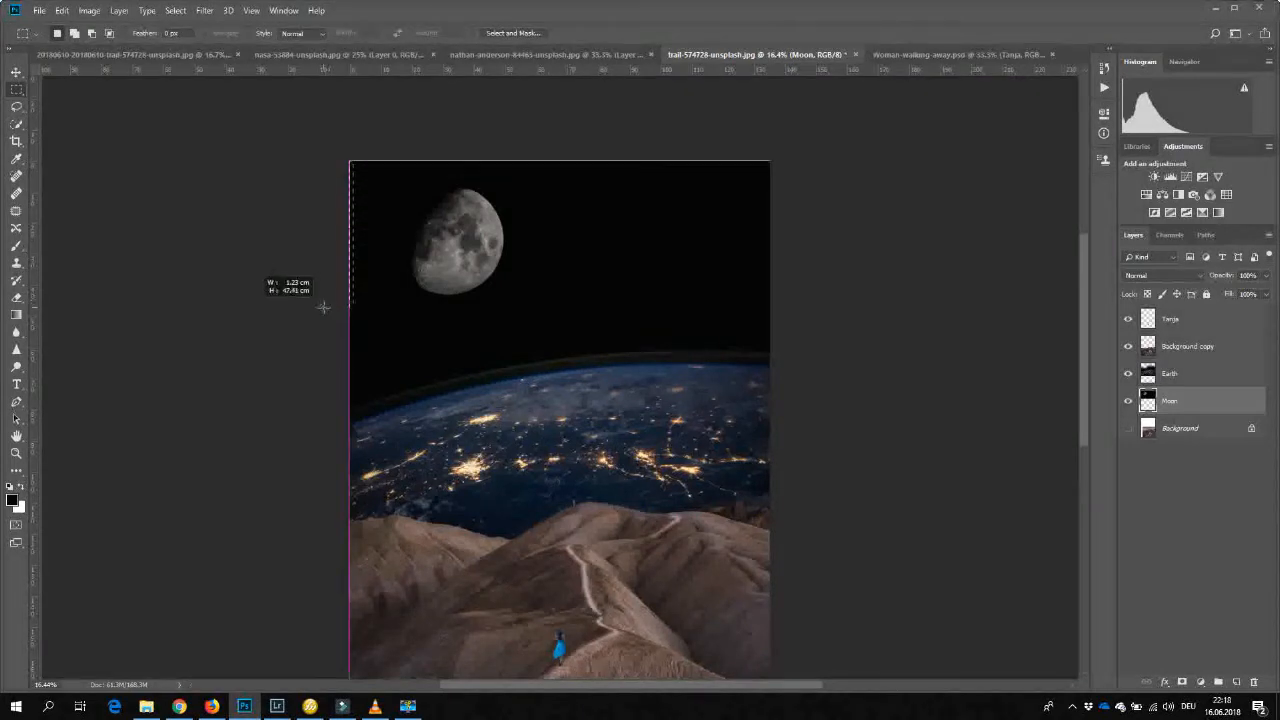
Content-Aware Fill the selected strip so it matches the dark sky.
{"action": "right_click", "coordinate": [420, 300]}
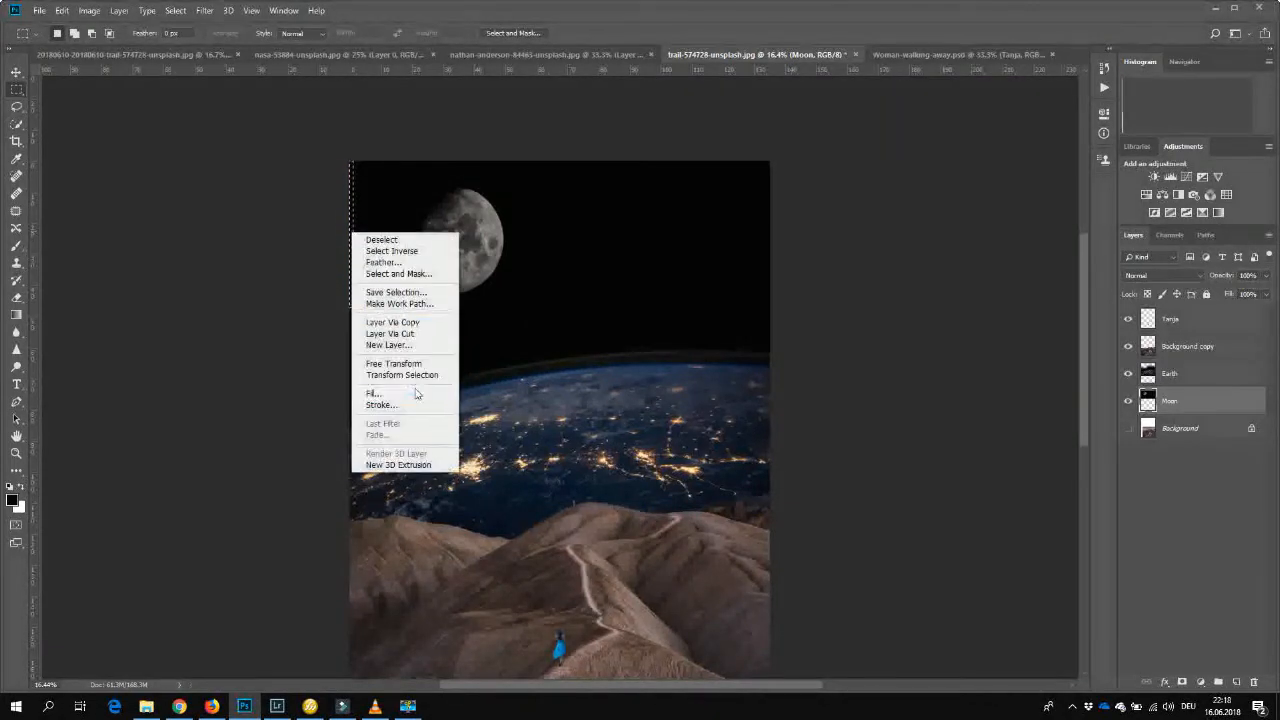
{"action": "left_click", "coordinate": [372, 392]}
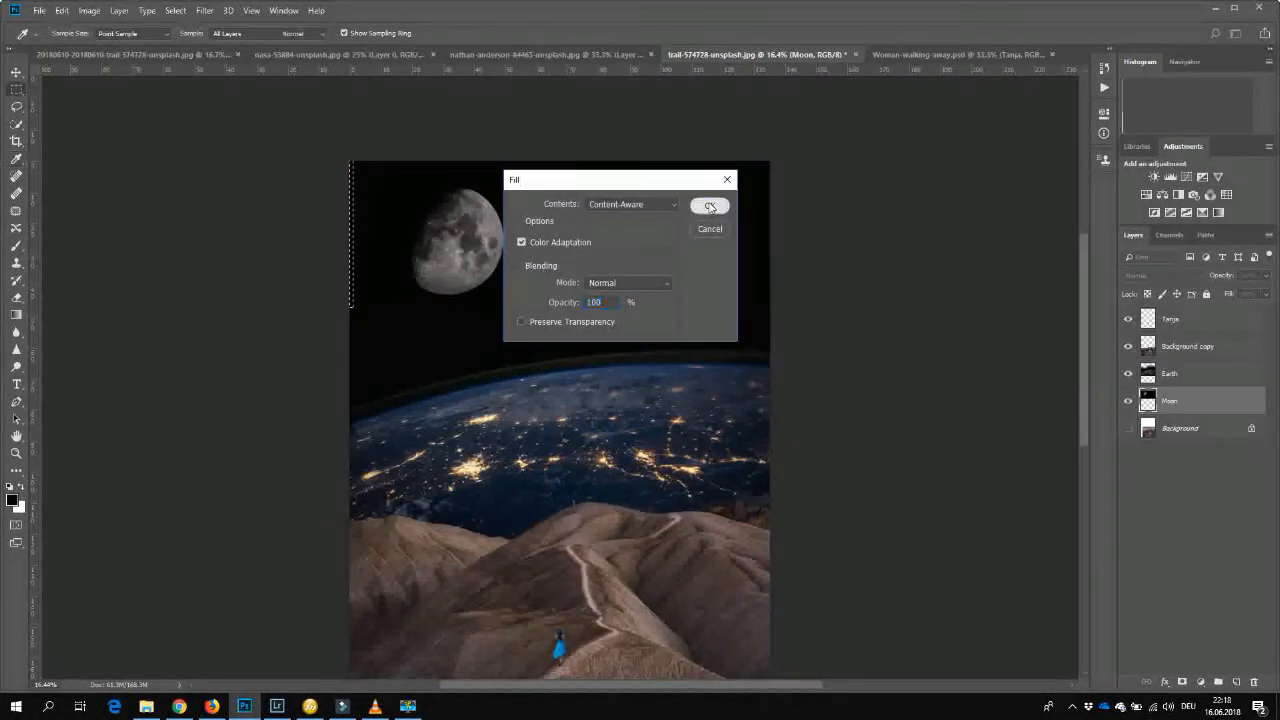
{"action": "left_click", "coordinate": [708, 204]}
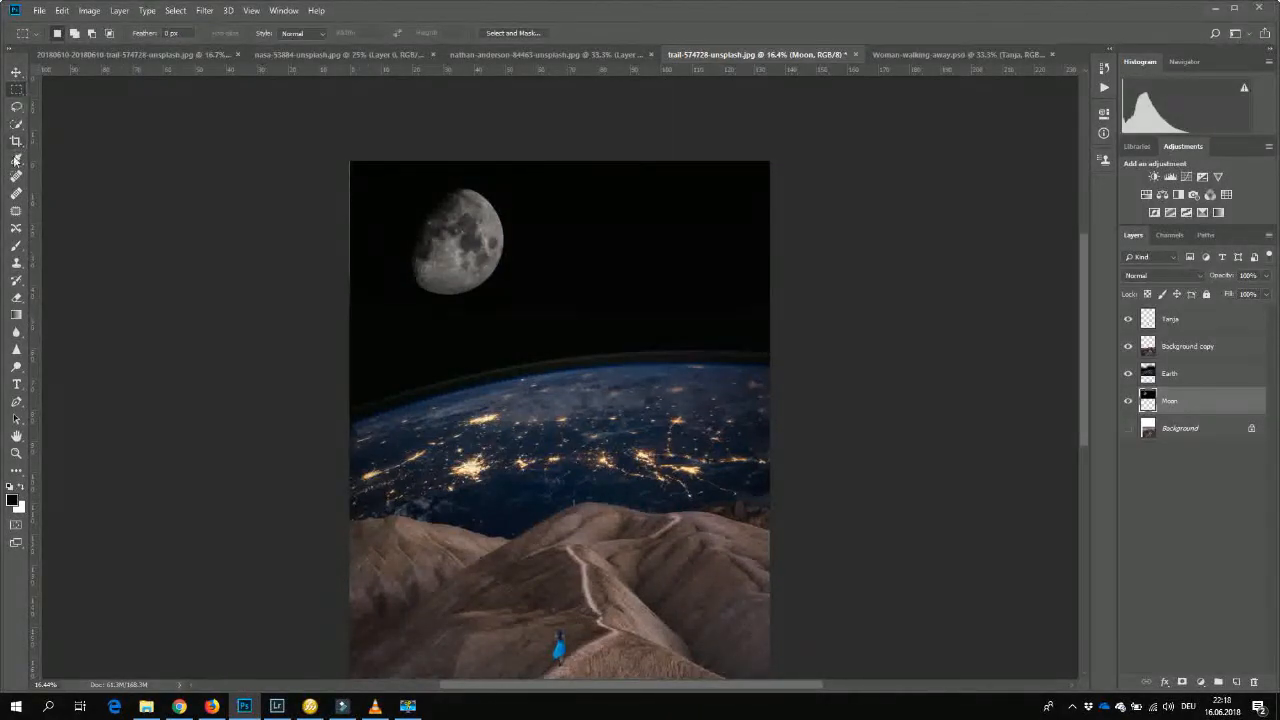
Zoom to the sky's left edge and Content-Aware Fill the remaining strip on the Earth layer.
{"action": "left_click", "coordinate": [16, 140]}
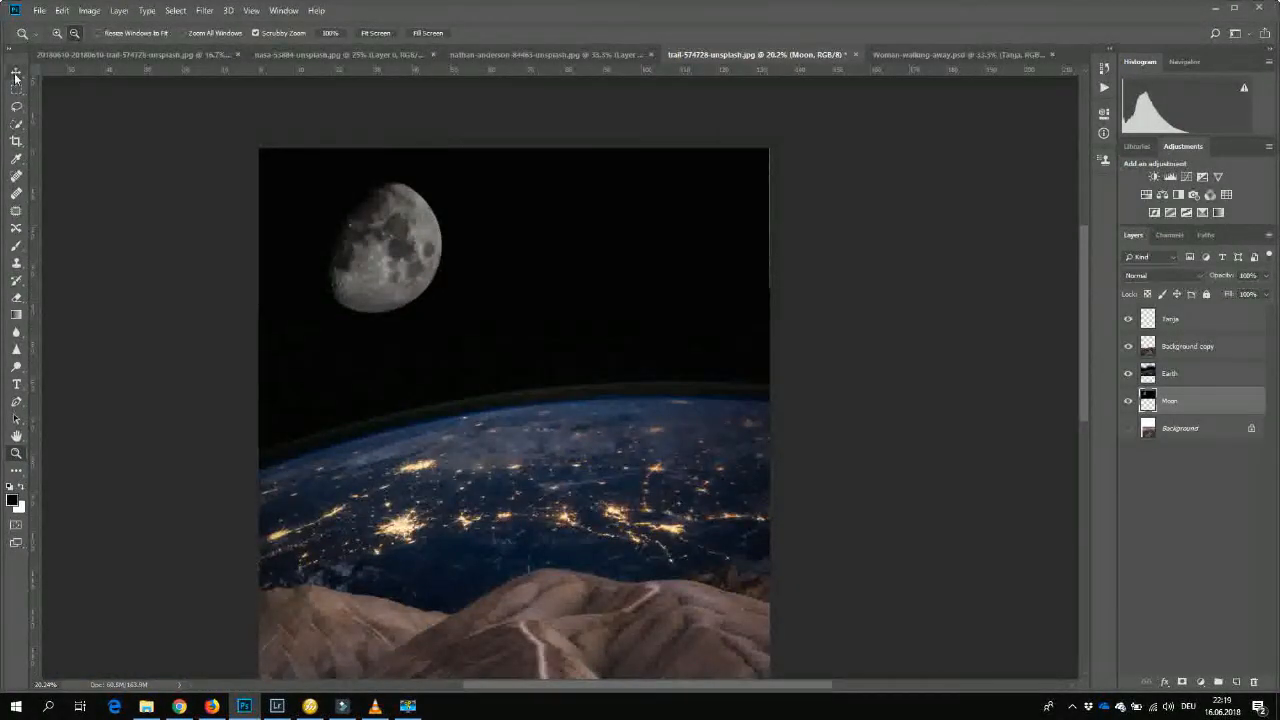
{"action": "left_click", "coordinate": [1170, 374]}
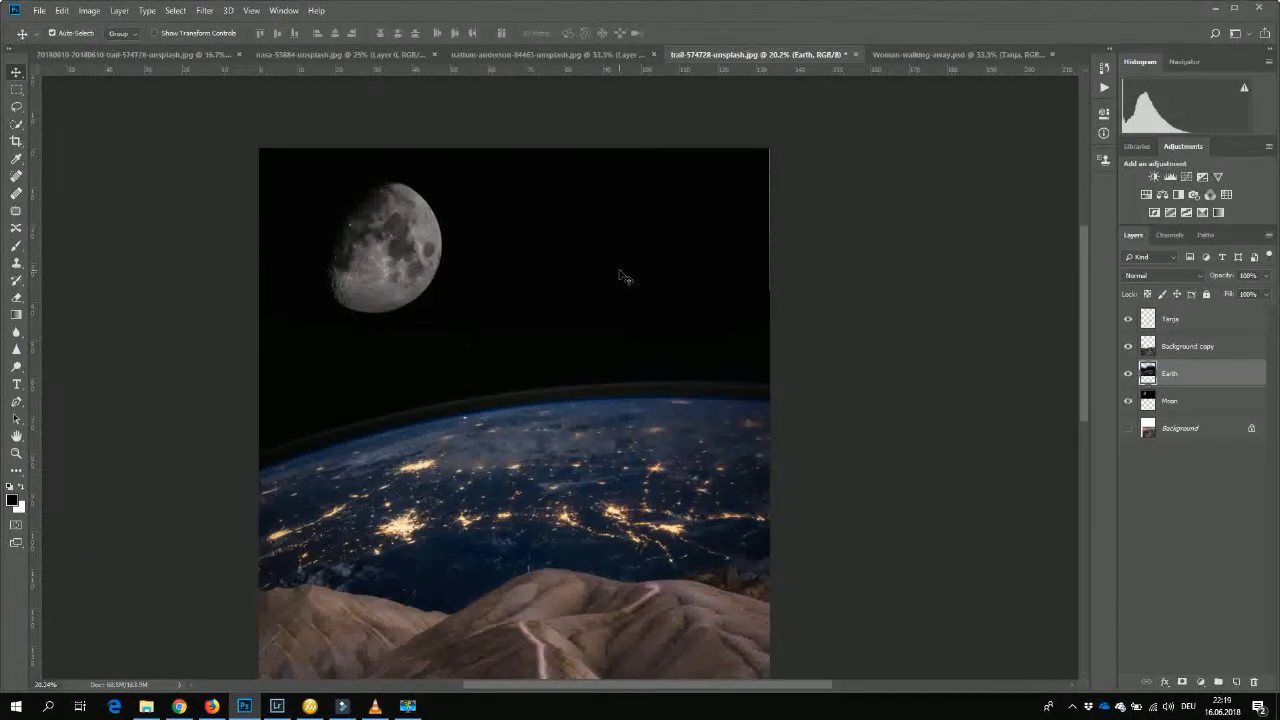
{"action": "left_click", "coordinate": [1170, 400]}
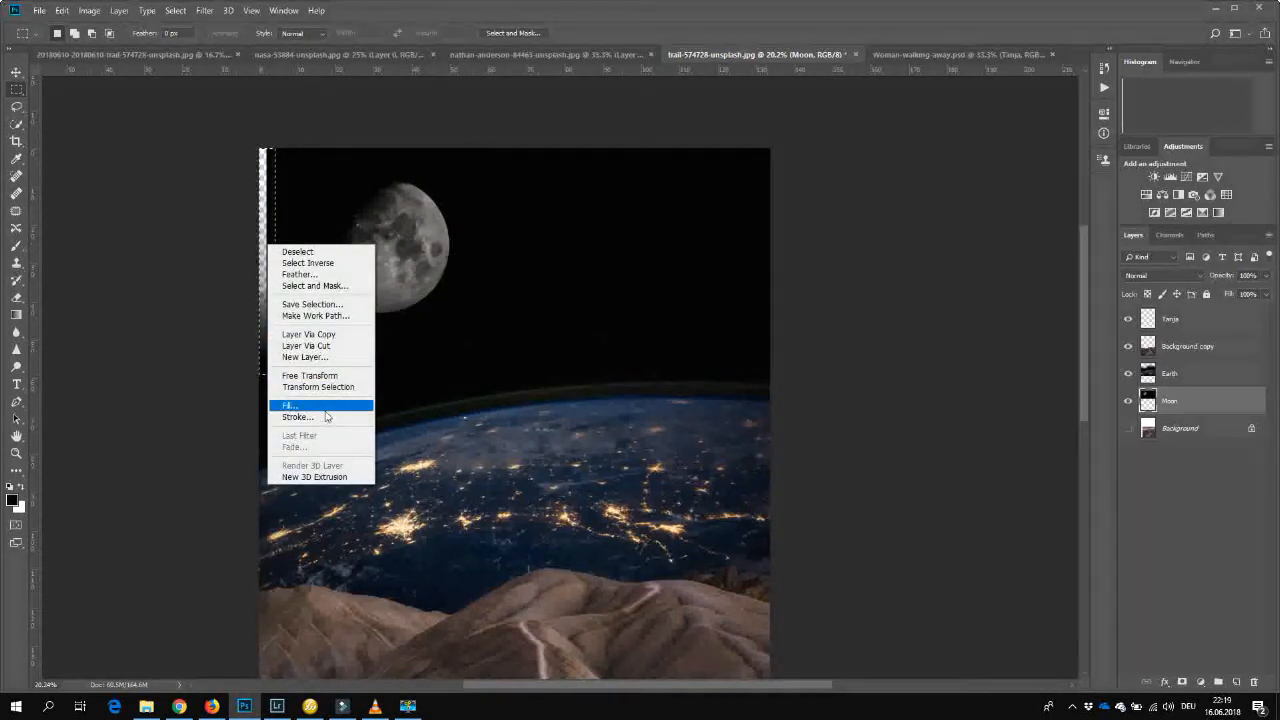
{"action": "left_click", "coordinate": [290, 404]}
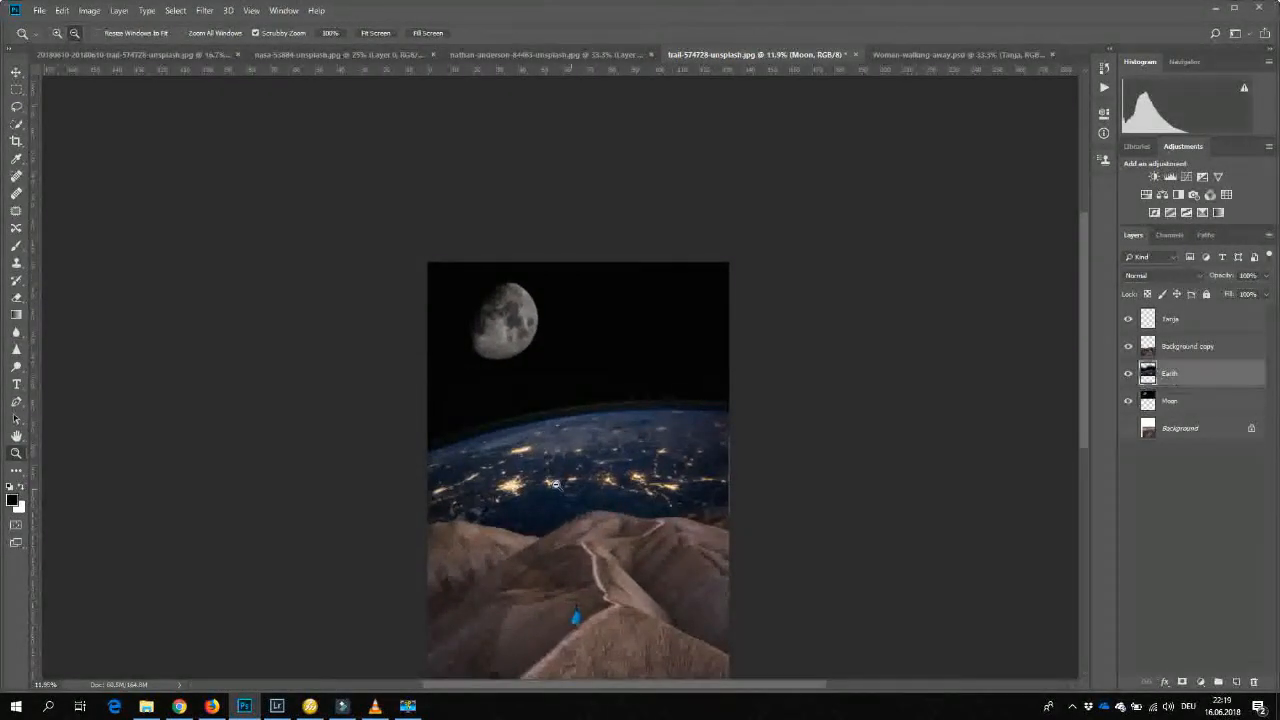
{"action": "left_click", "coordinate": [16, 72]}
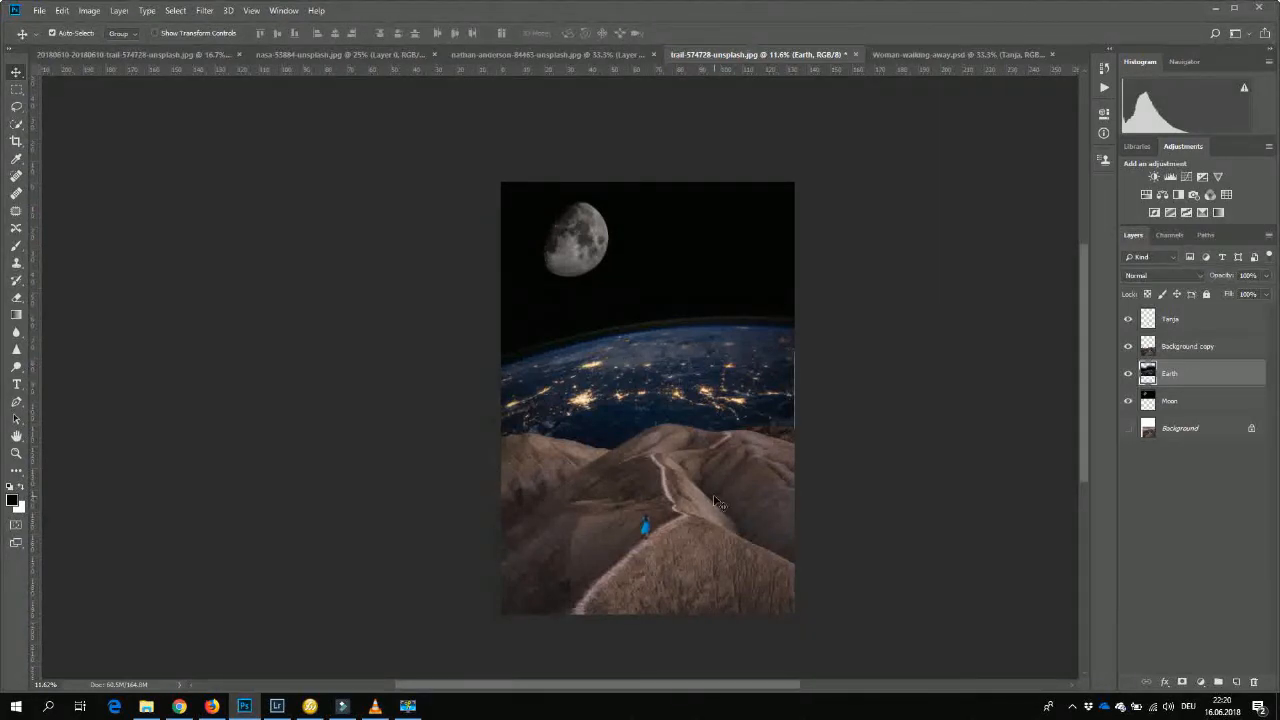
{"action": "left_click", "coordinate": [1188, 346]}
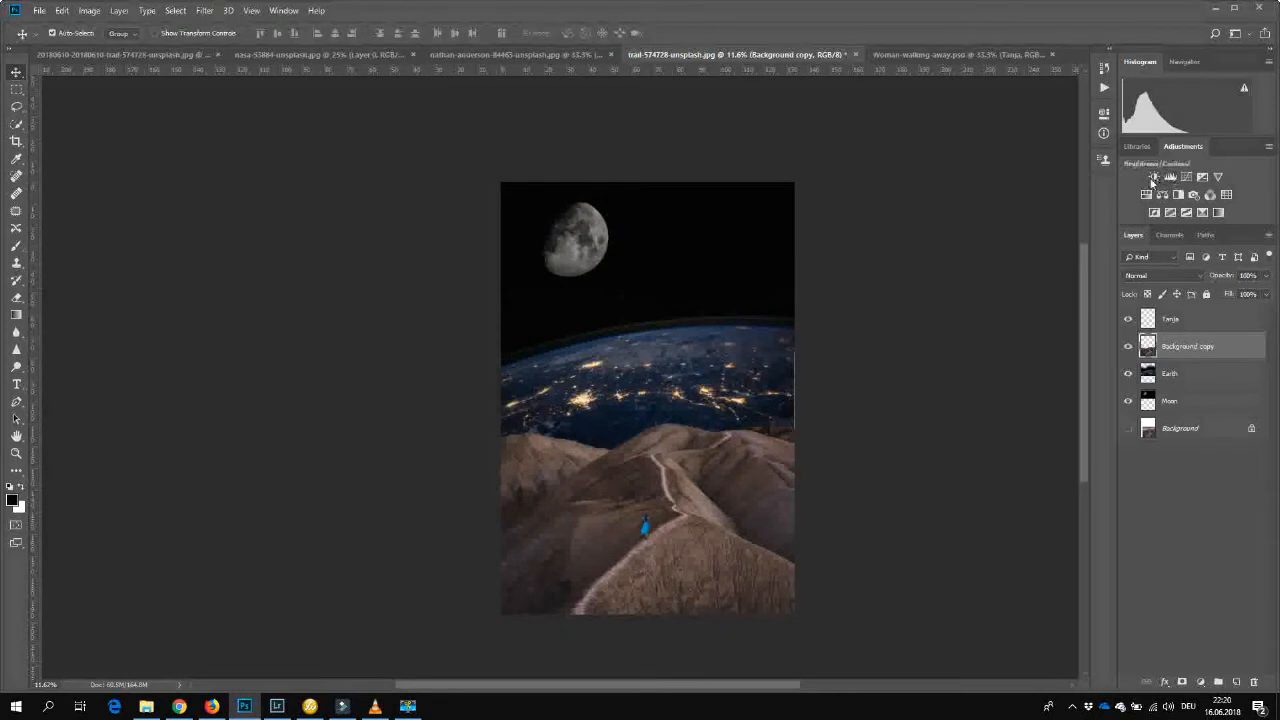
Add a Brightness/Contrast adjustment lowering brightness, tweak contrast, clipped to Background copy.
{"action": "left_click", "coordinate": [1152, 178]}
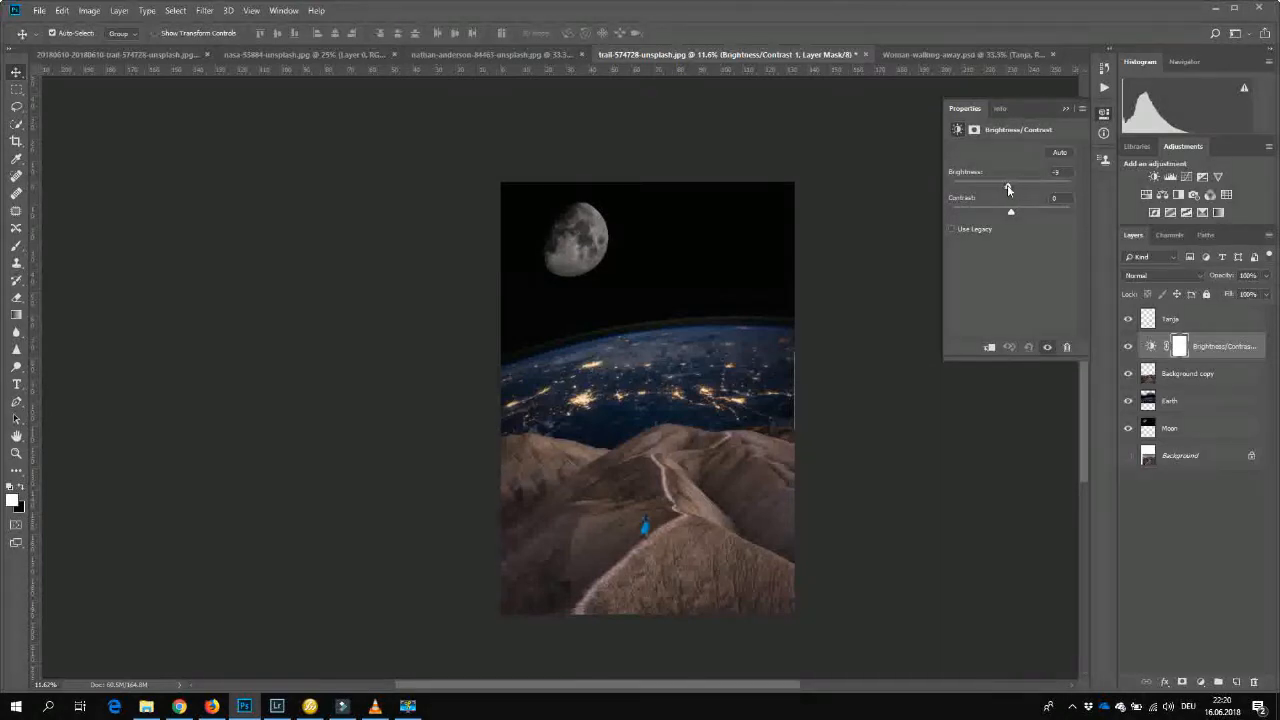
{"action": "left_click_drag", "start_coordinate": [1008, 186], "coordinate": [994, 186]}
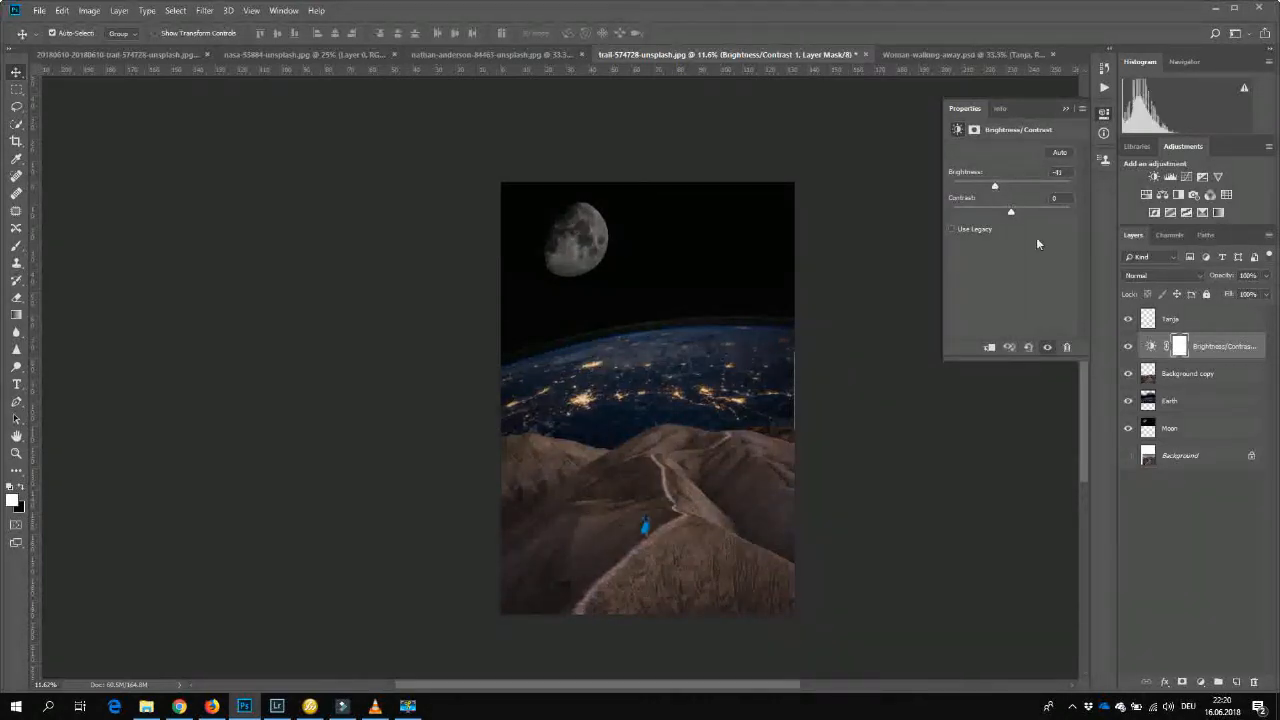
{"action": "left_click_drag", "start_coordinate": [996, 212], "coordinate": [1020, 212]}
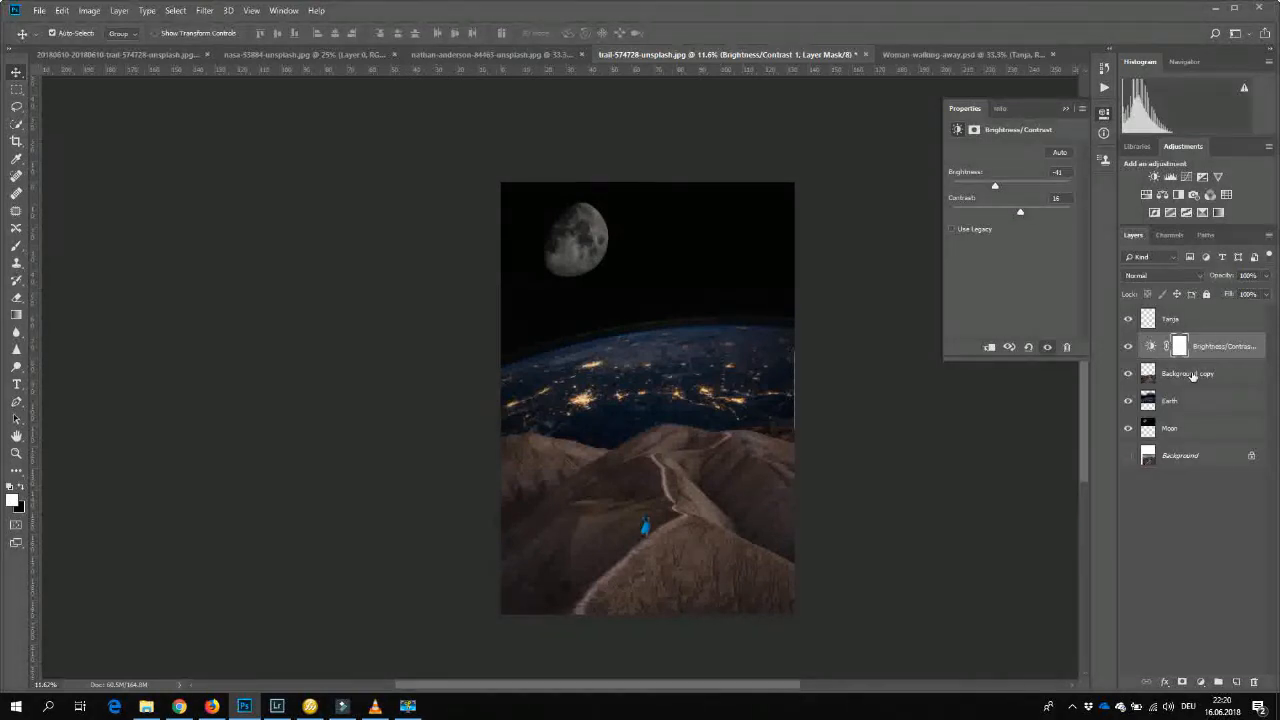
{"action": "left_click", "coordinate": [1188, 374]}
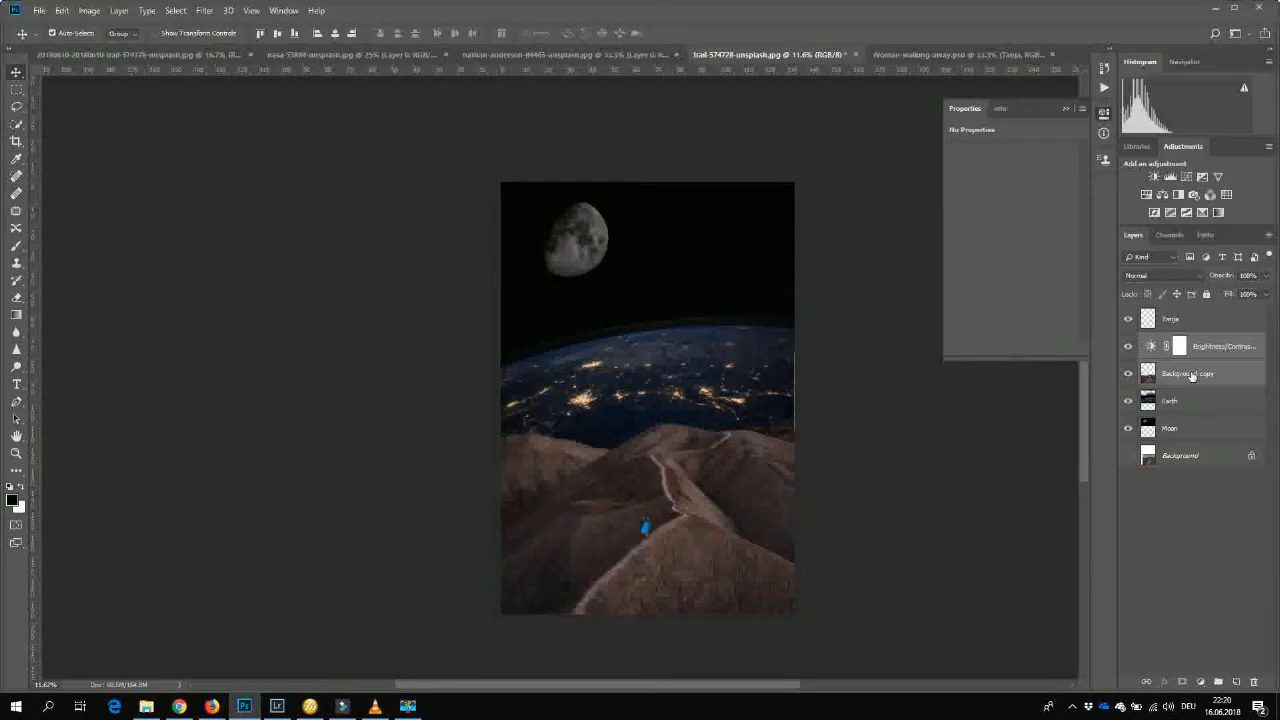